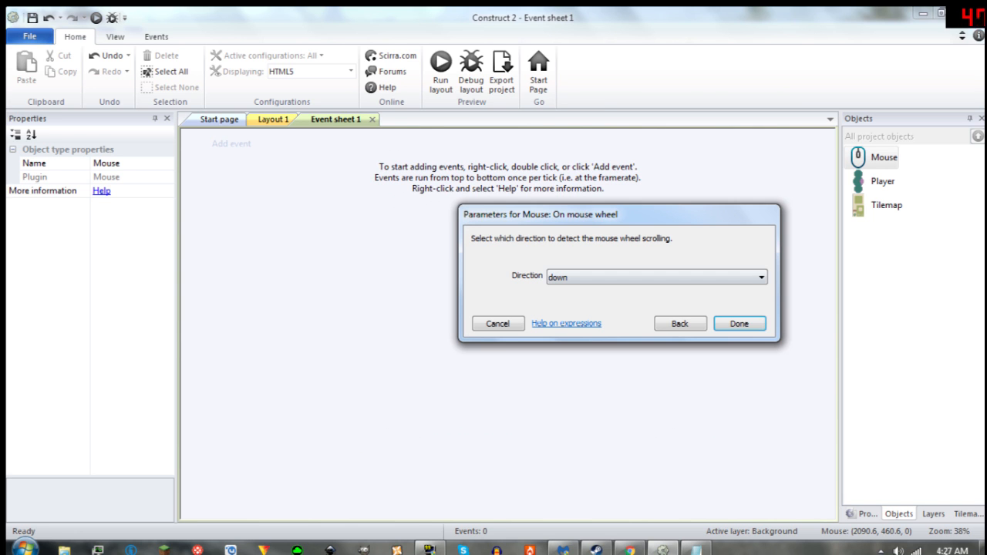
Step: Add an 'On mouse wheel' down event, duplicate it, and set the copy's direction to up
click(738, 323)
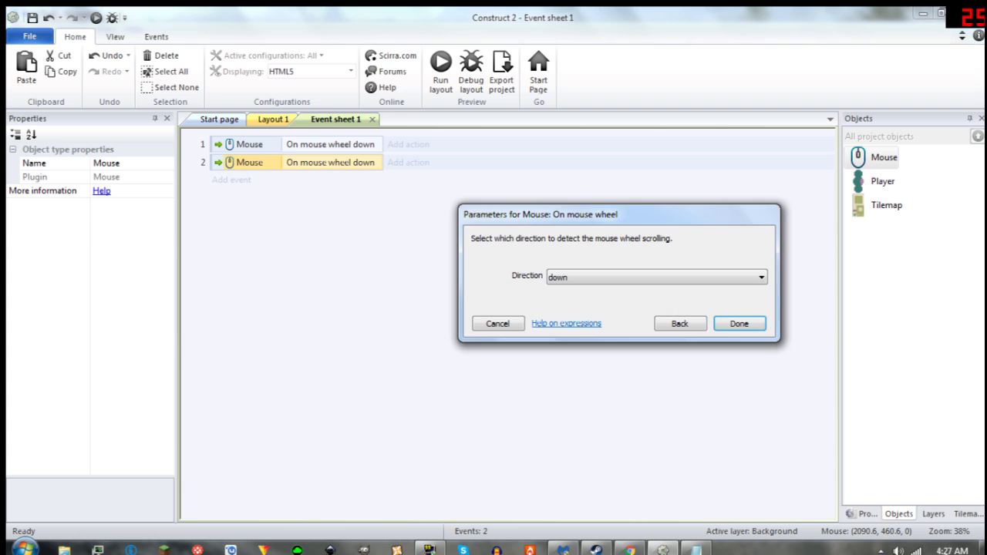
click(655, 277)
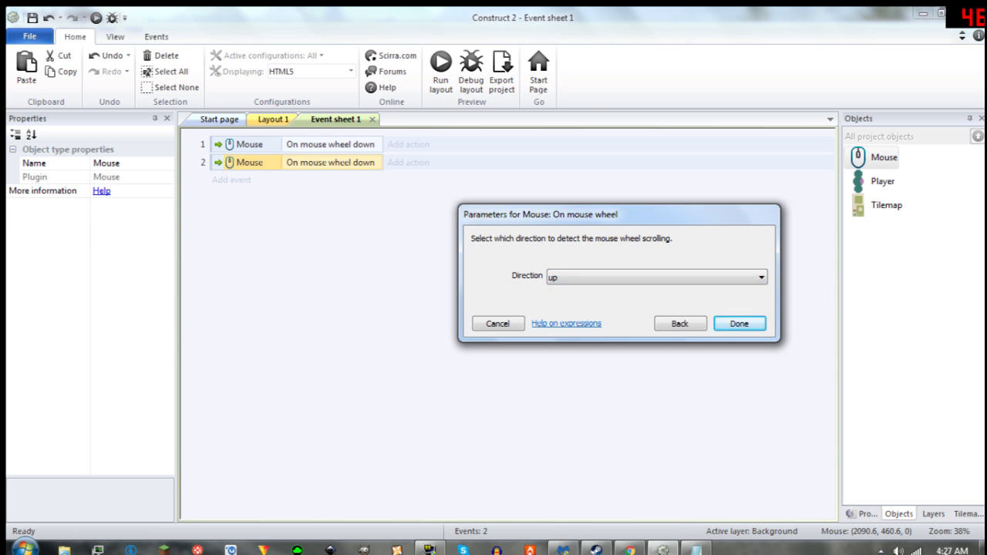
click(737, 323)
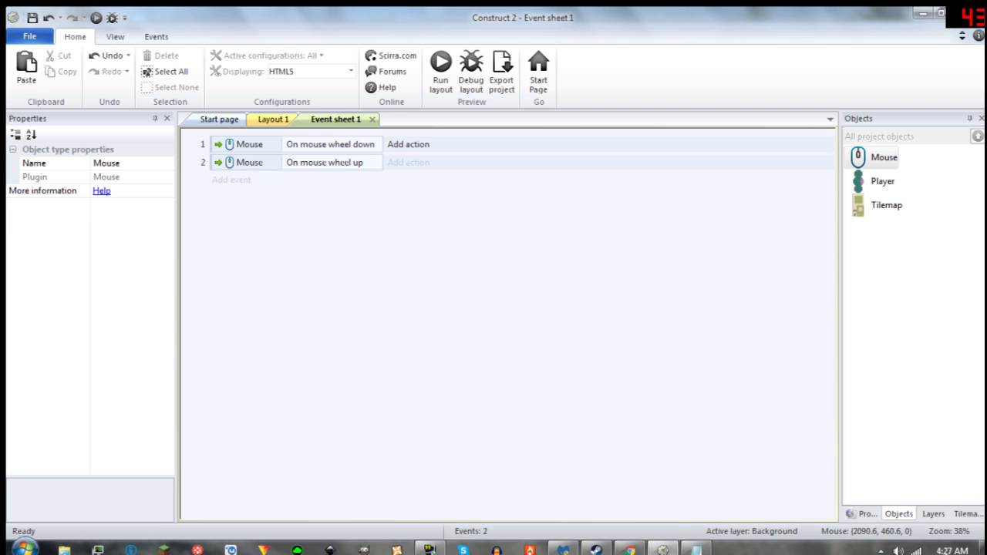
Step: Give the wheel-down event a System 'Set layout scale' action with expression Layoutscale -0.2
click(408, 144)
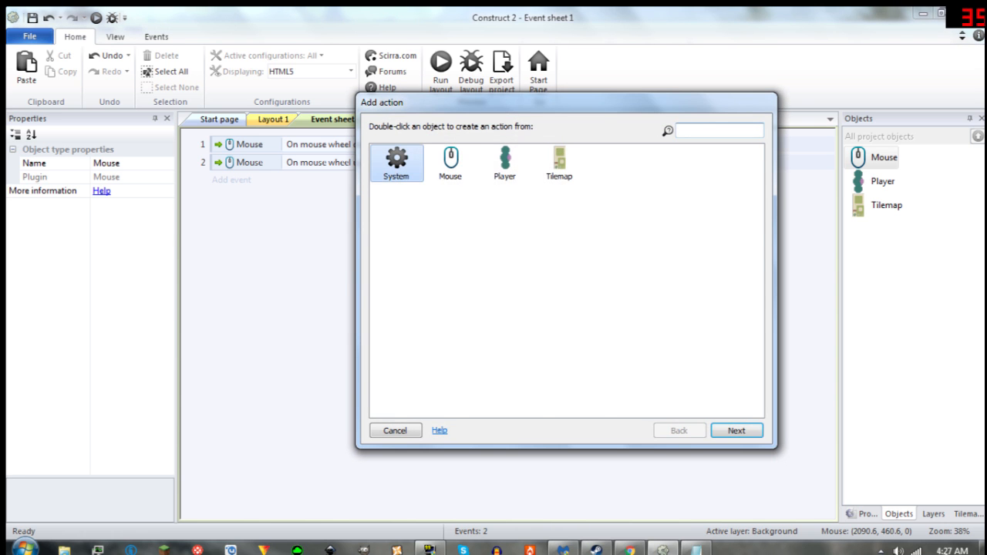
double_click(395, 162)
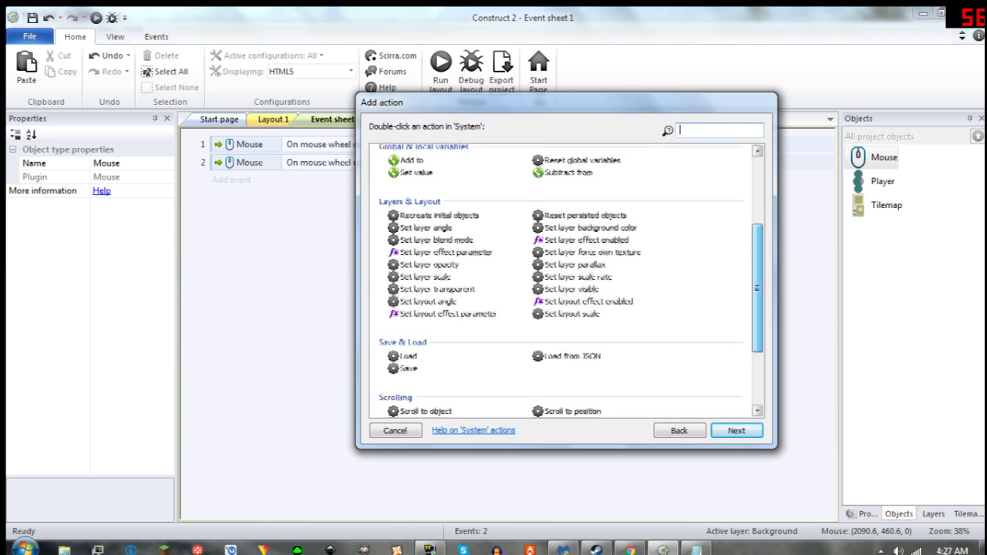
scroll(down, 3)
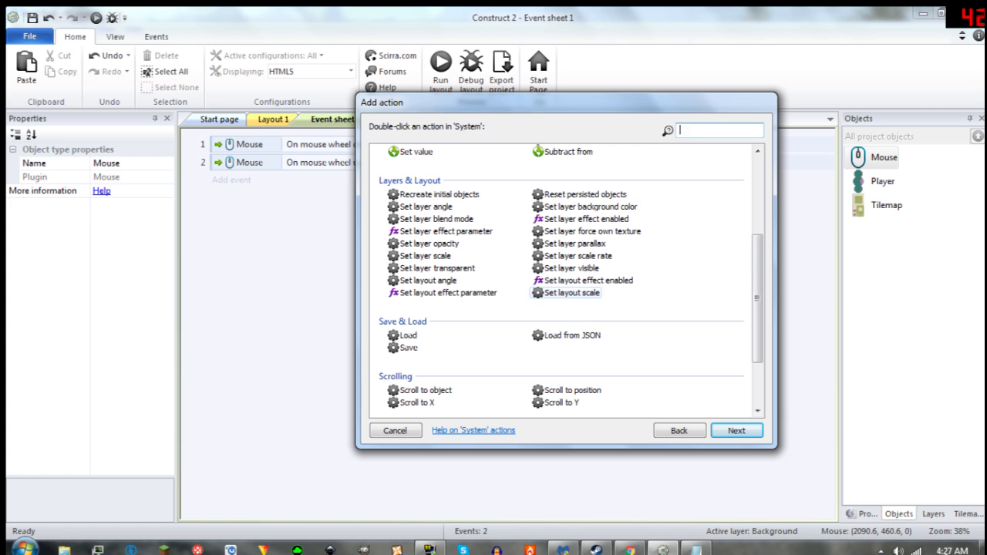
double_click(571, 293)
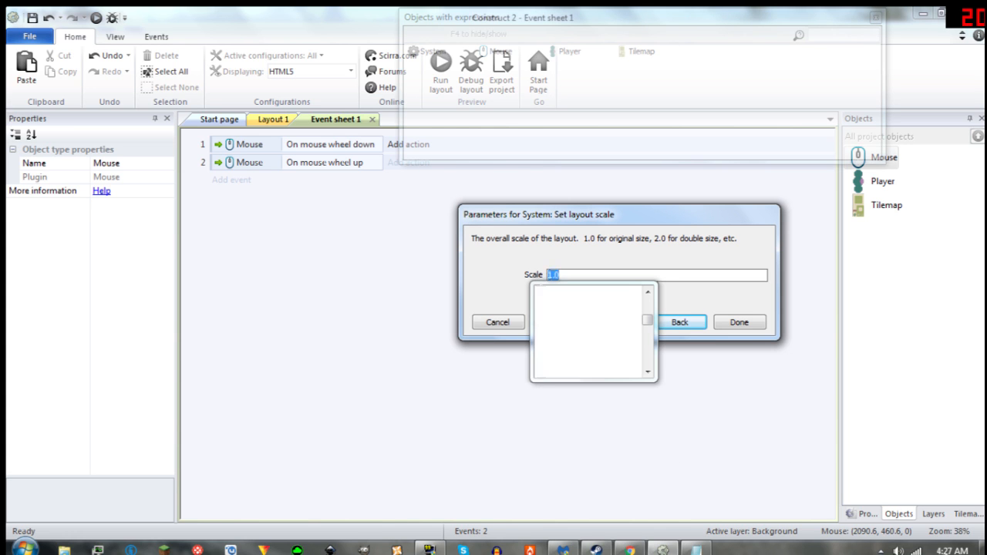
text(layout)
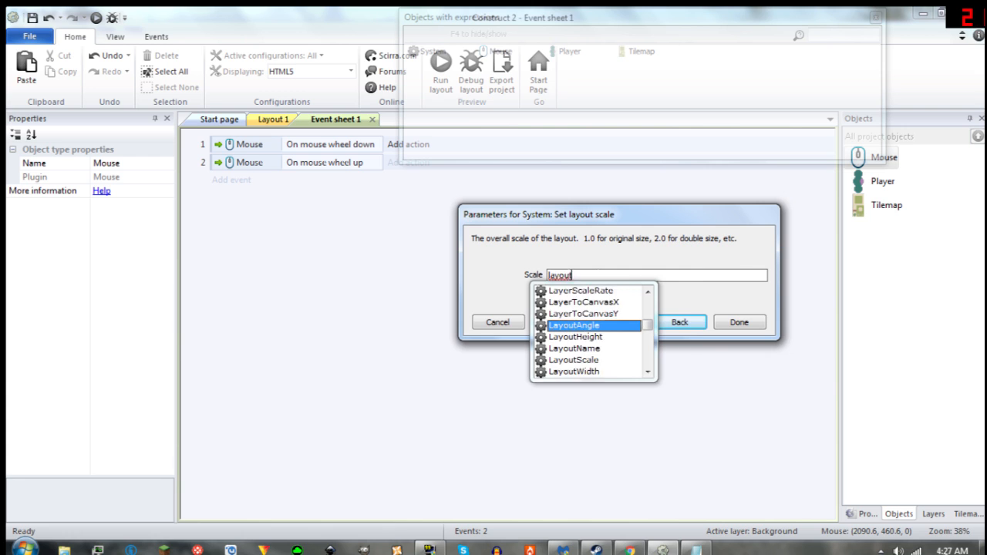
text(Layout)
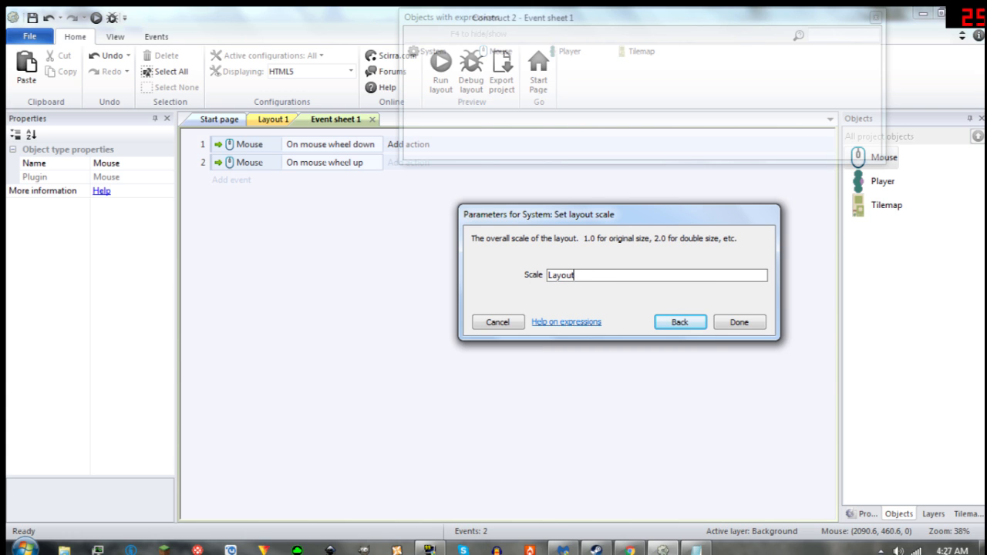
text(scale -)
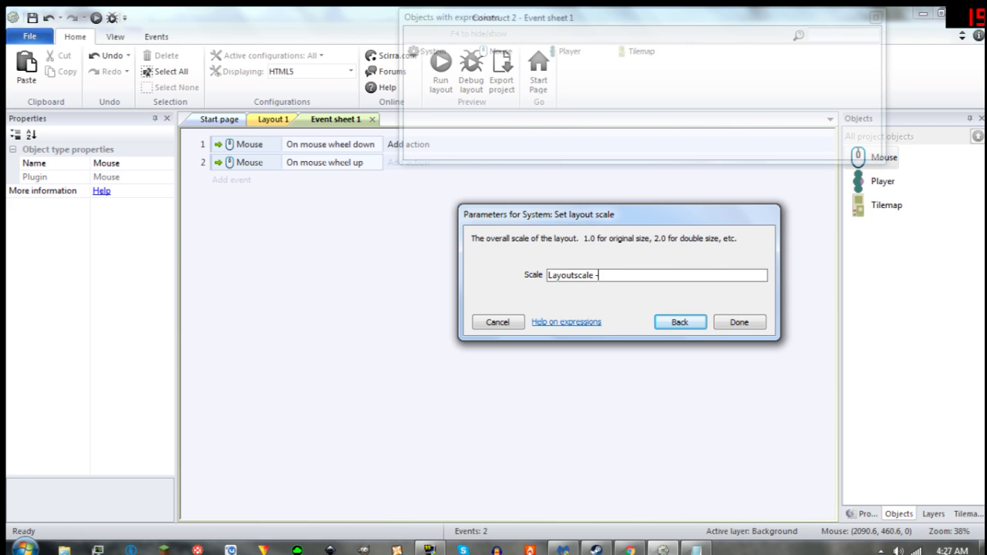
text(0.2)
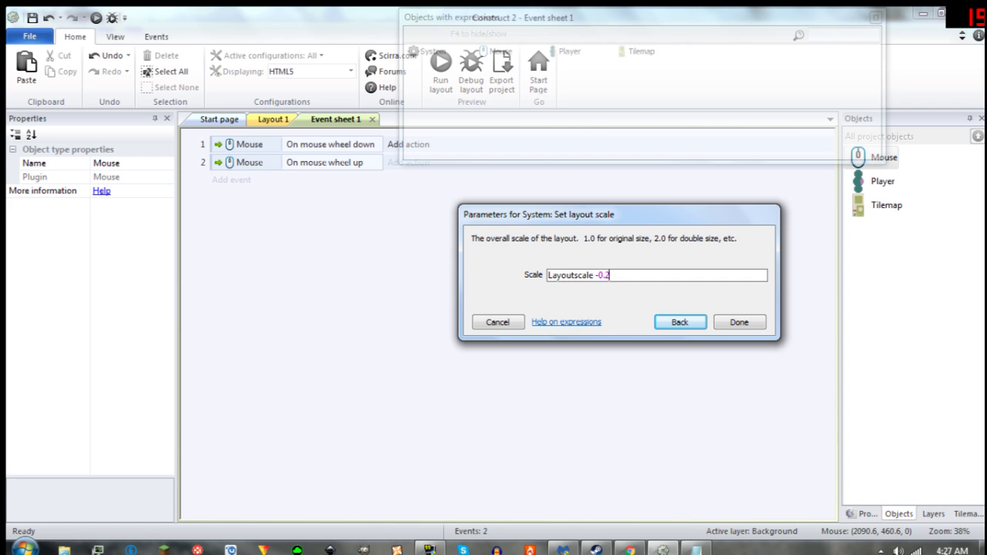
click(497, 322)
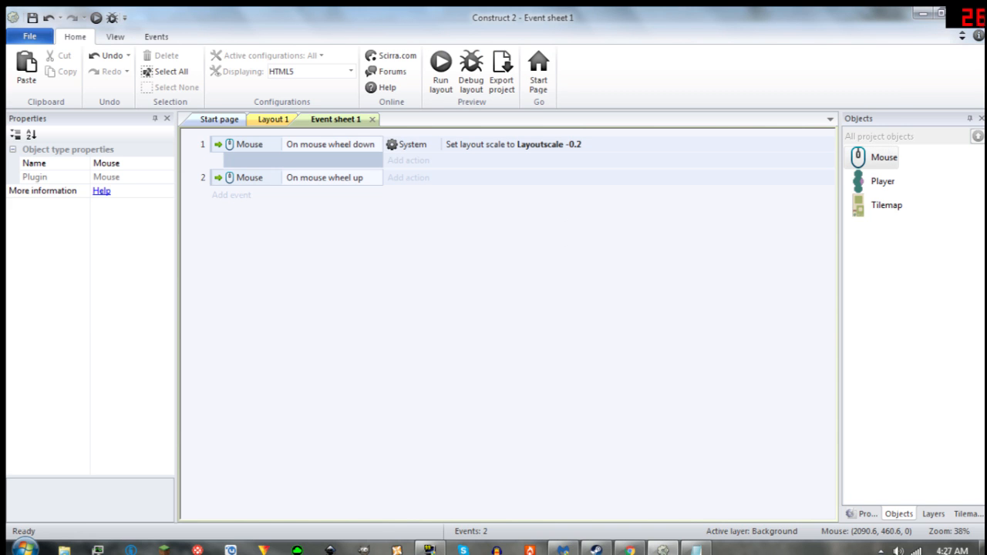
Step: Copy the scale action to the wheel-up event and change its expression to Layoutscale +0.2
click(512, 144)
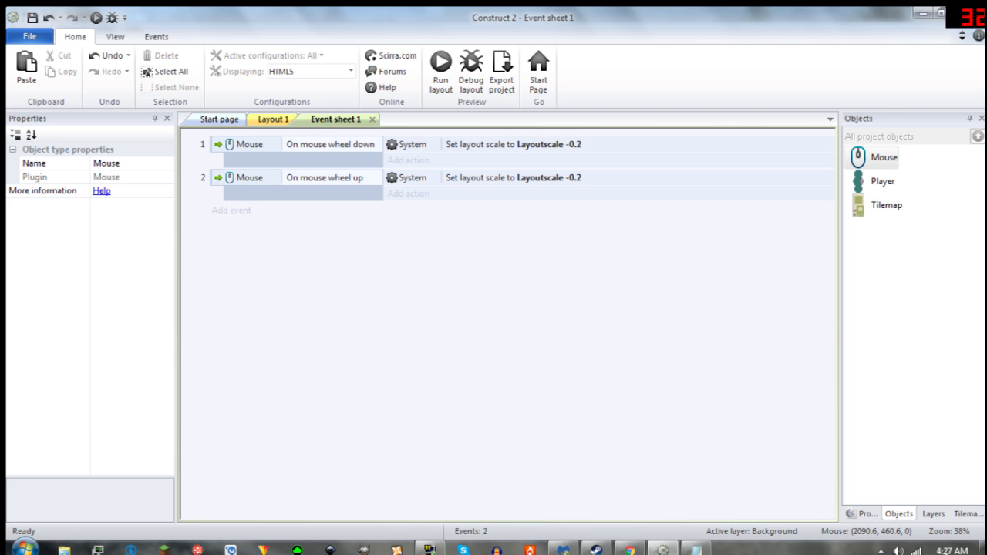
double_click(512, 178)
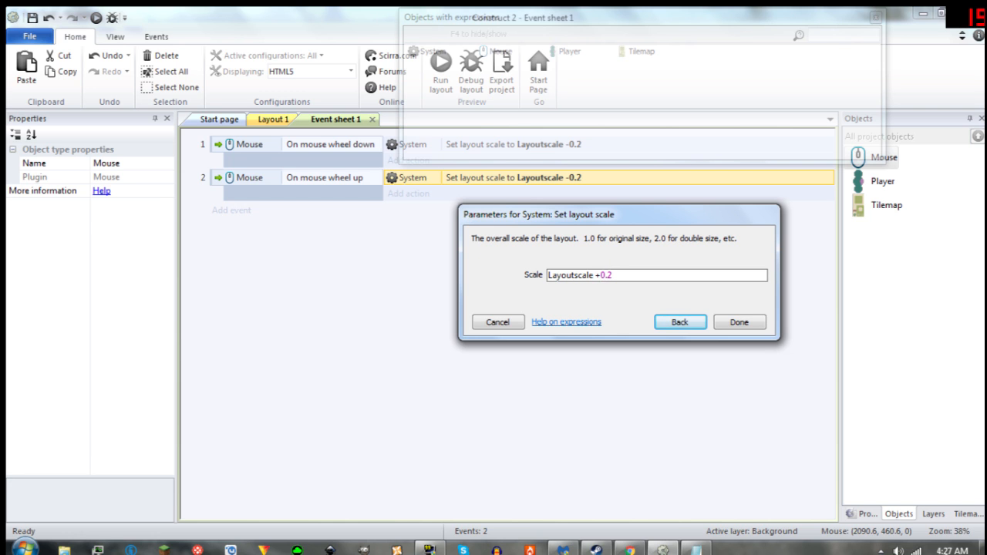
click(737, 322)
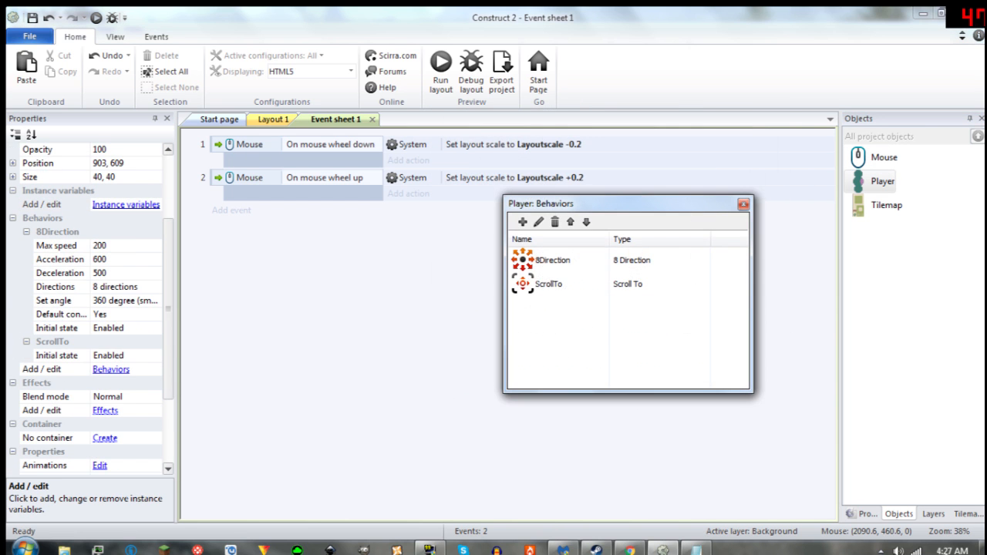
Step: Close the Player Behaviors window, view Layout 1, then return to the event sheet
click(742, 204)
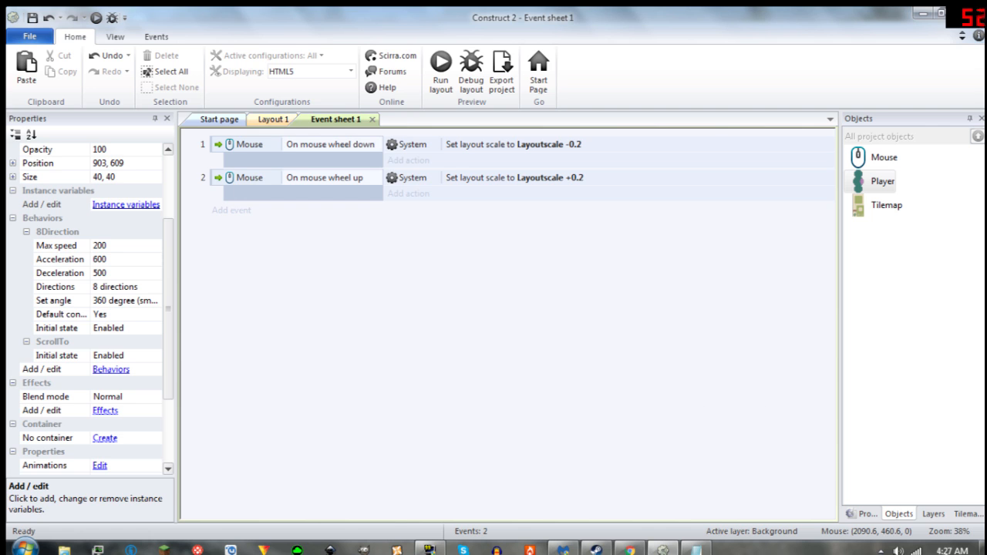
click(275, 120)
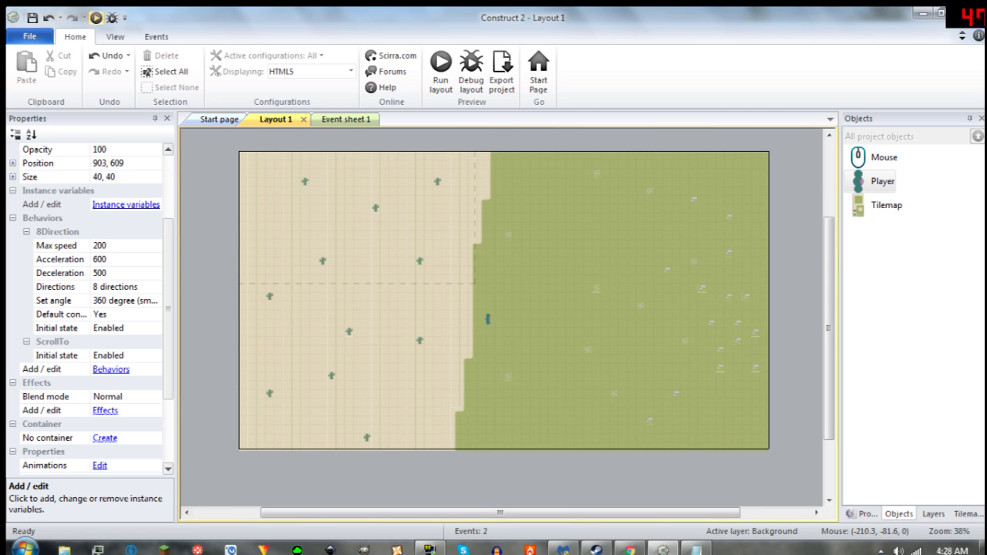
click(440, 68)
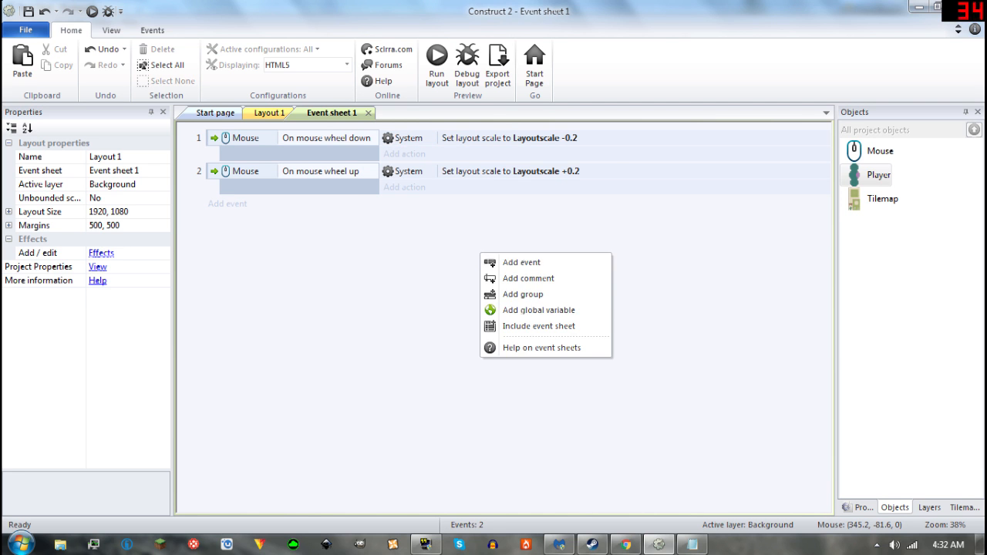
Step: Create global number Zooming (initial 0) and make the wheel-down event add 1 to it
click(538, 309)
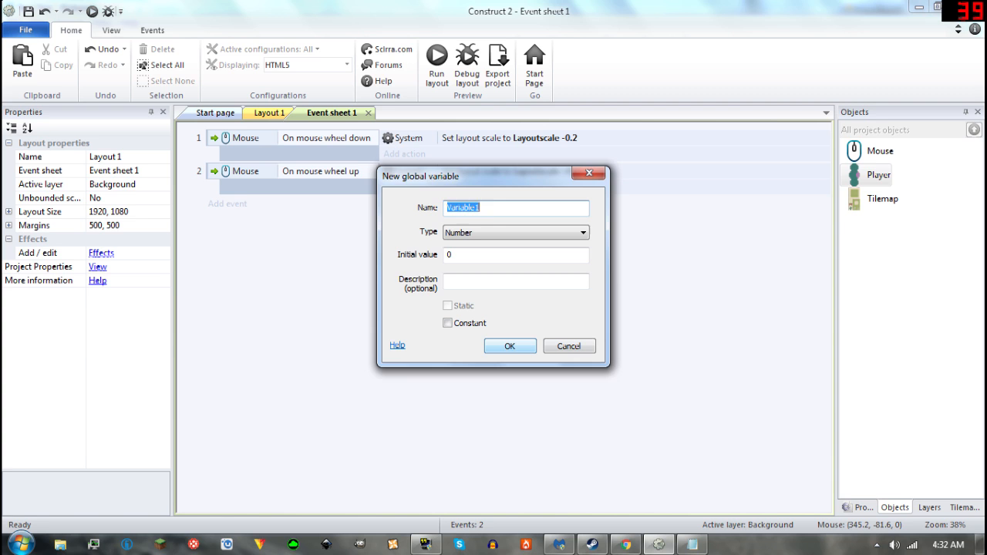
click(509, 345)
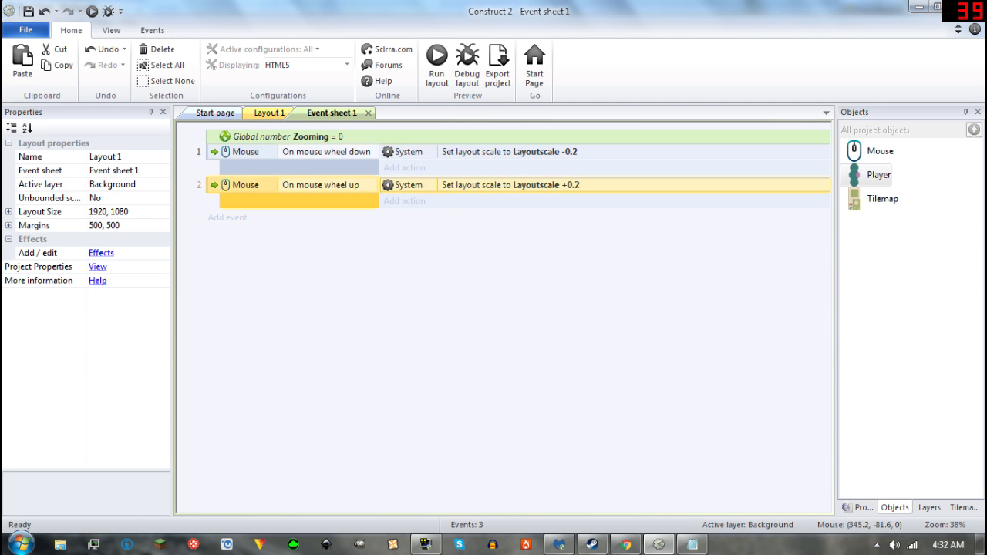
click(404, 202)
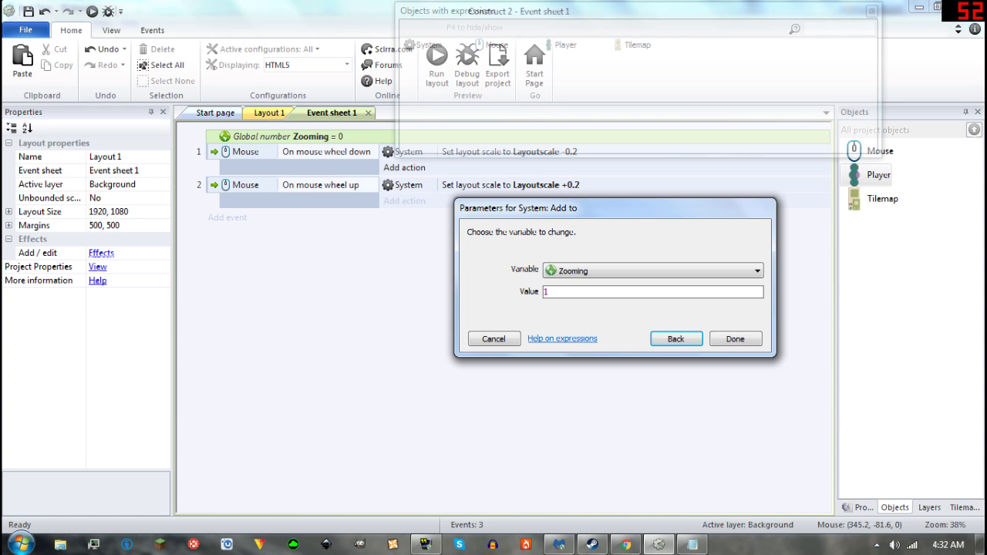
click(734, 338)
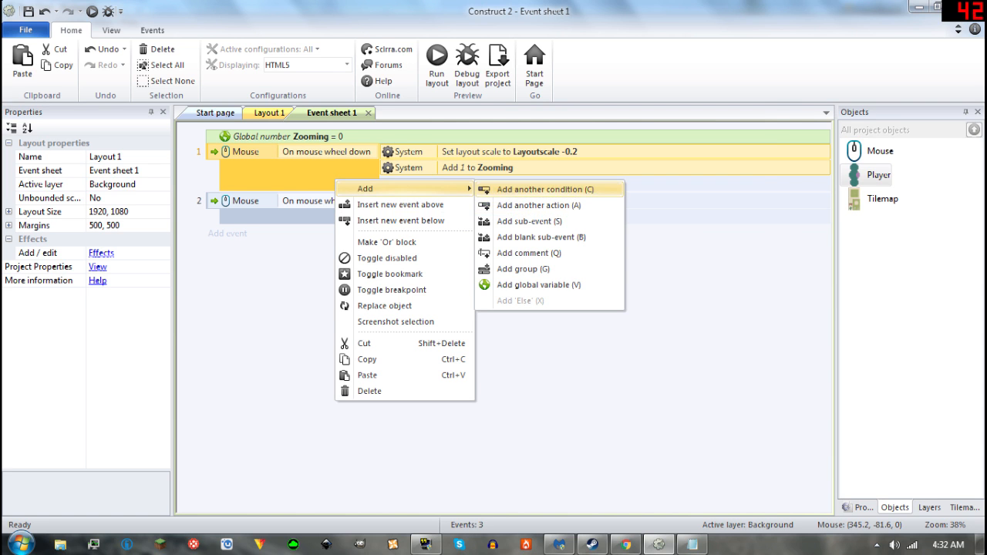
Step: Add a Zooming ≤ 1 condition to wheel-down and copy the add-1 action to wheel-up
click(544, 189)
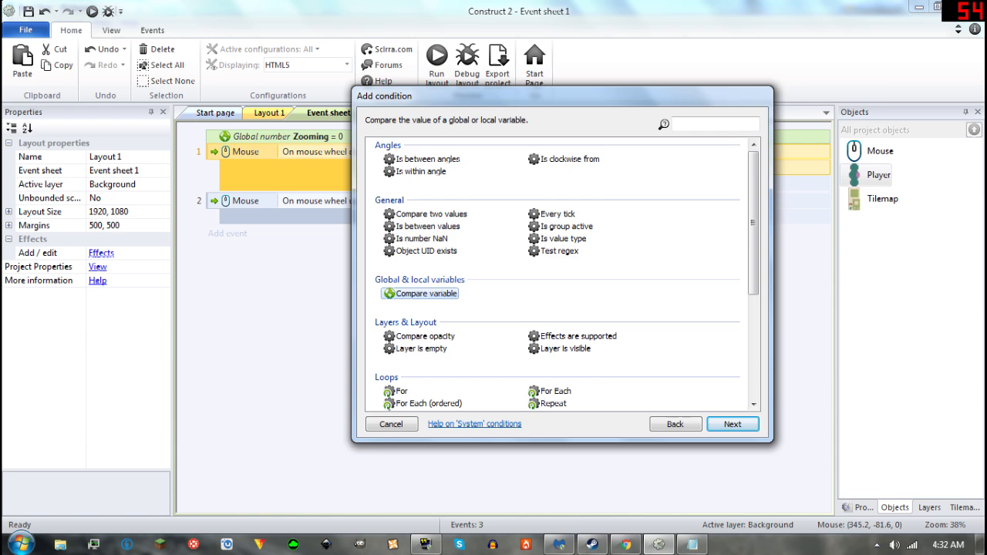
click(731, 423)
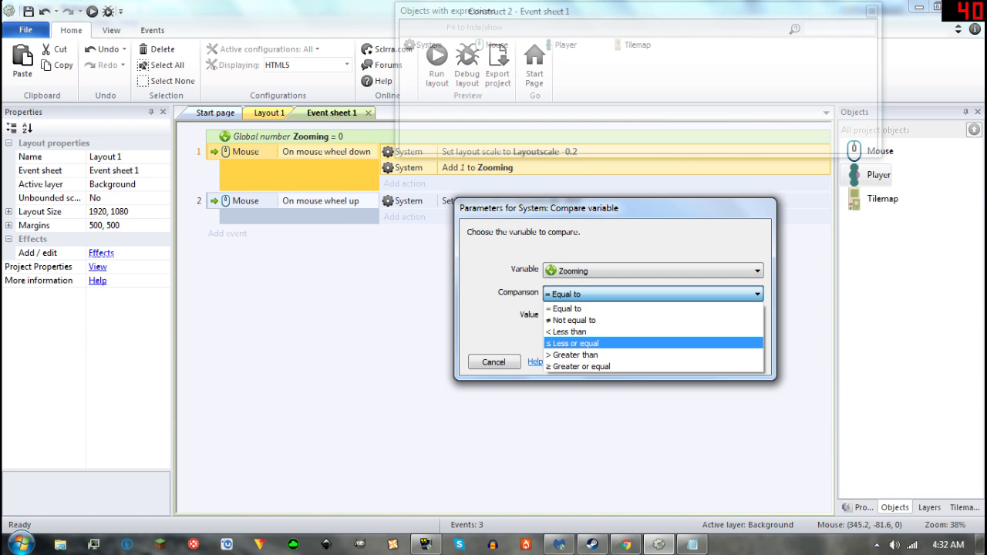
click(572, 343)
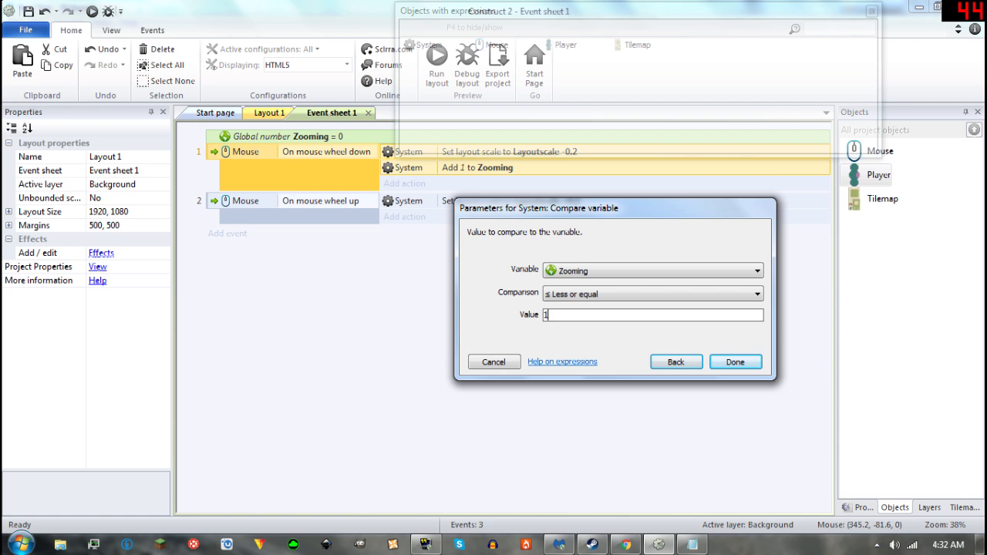
click(734, 362)
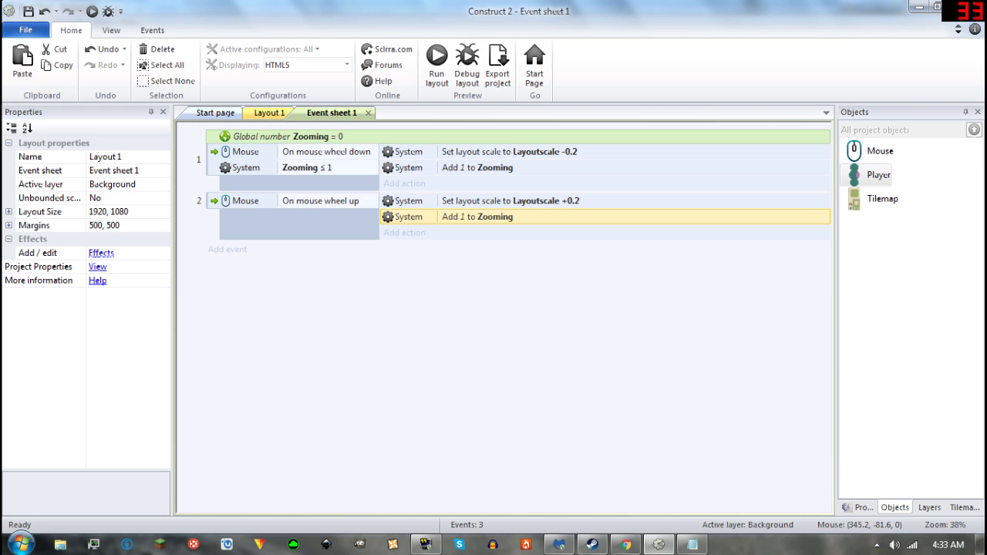
Step: Make the wheel-up event subtract 1 from Zooming and require Zooming ≥ 1
double_click(475, 217)
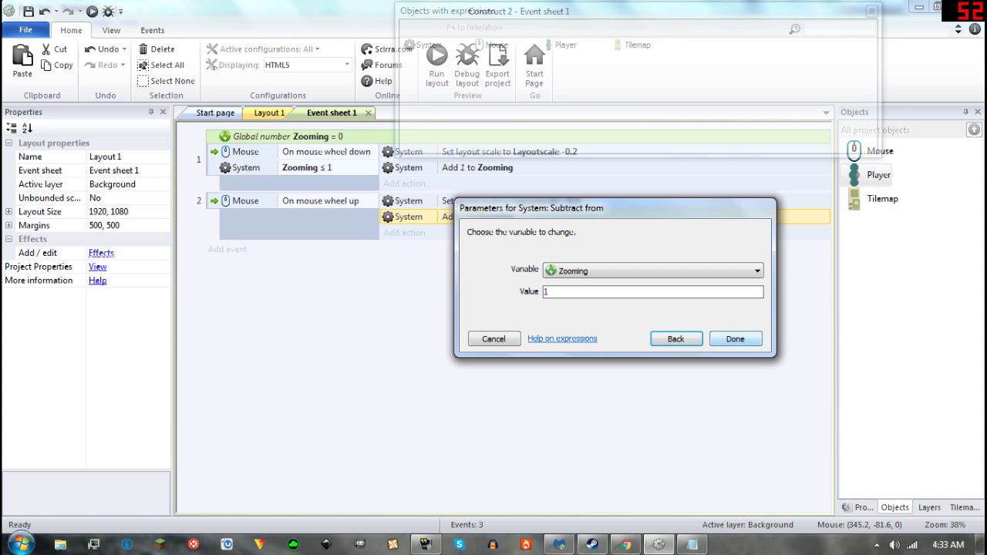
click(733, 339)
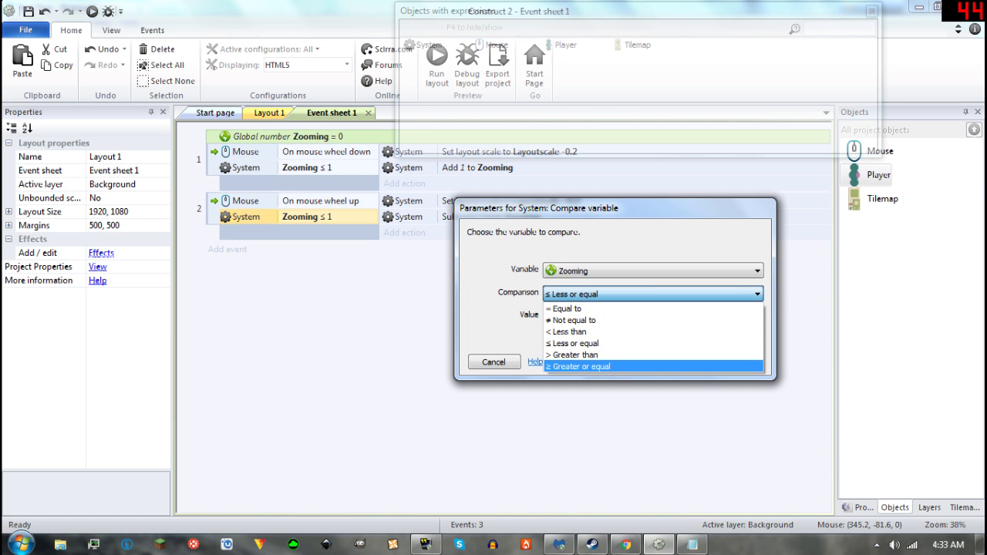
click(577, 365)
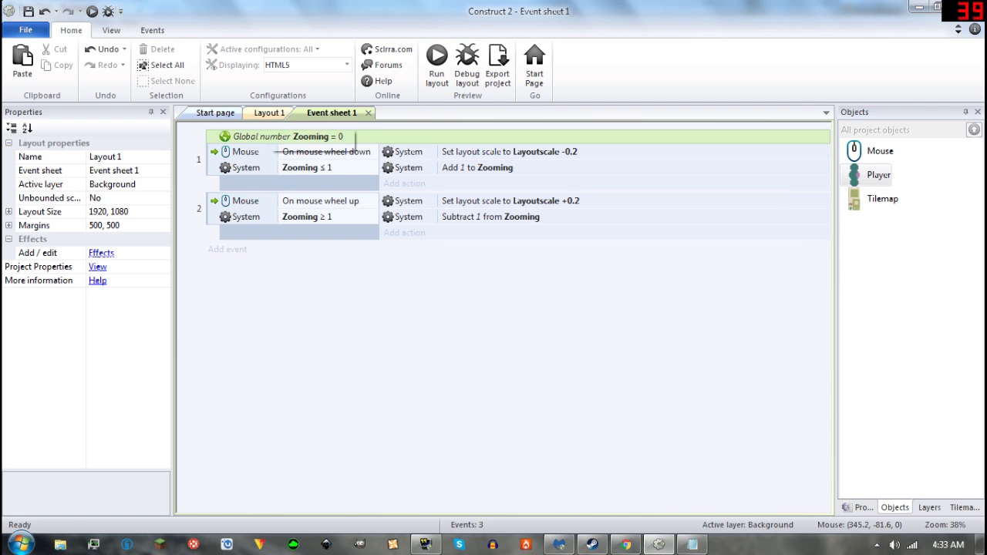
click(437, 60)
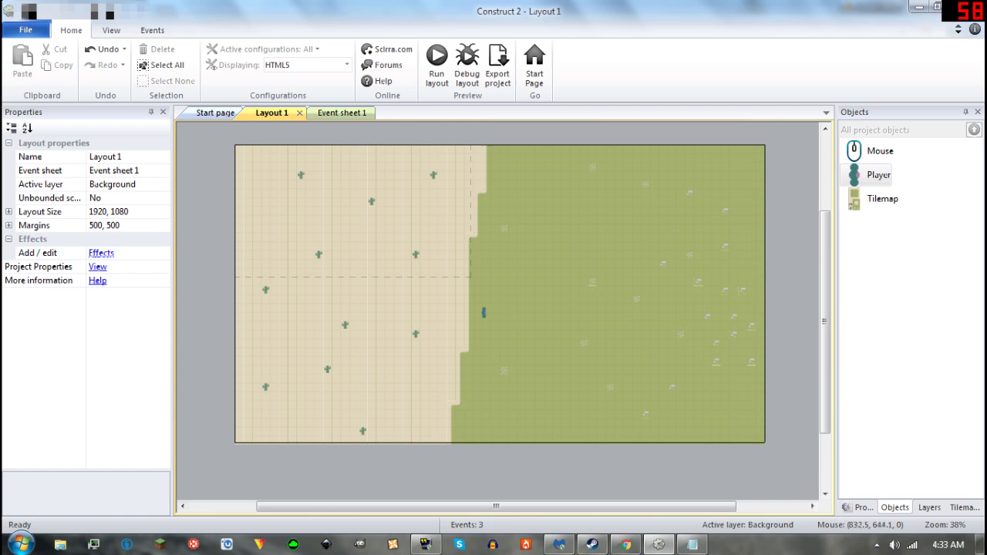
mouse_move(413, 250)
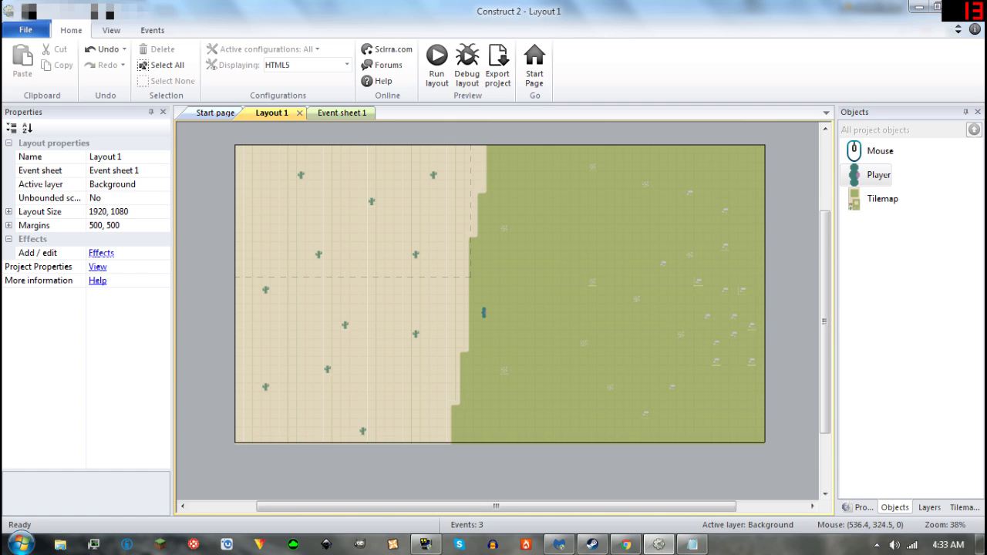